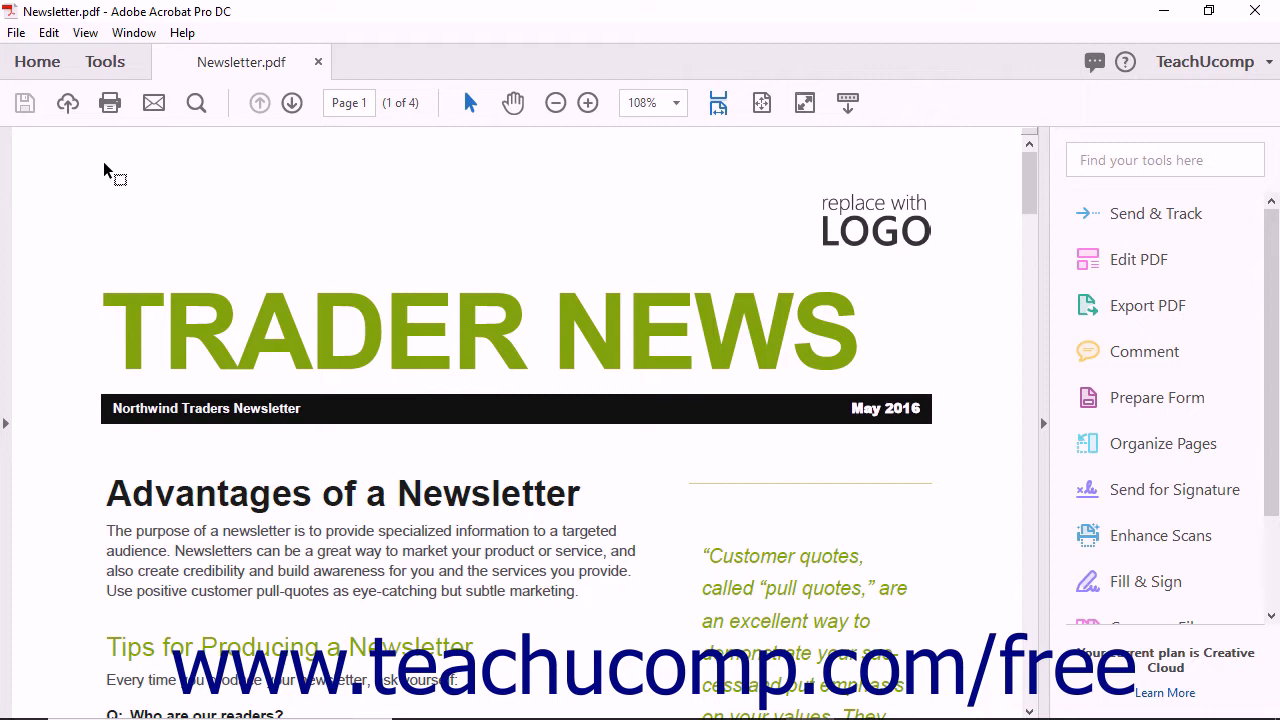
Step: Open Document Properties for Newsletter.pdf from the File menu
left_click(16, 33)
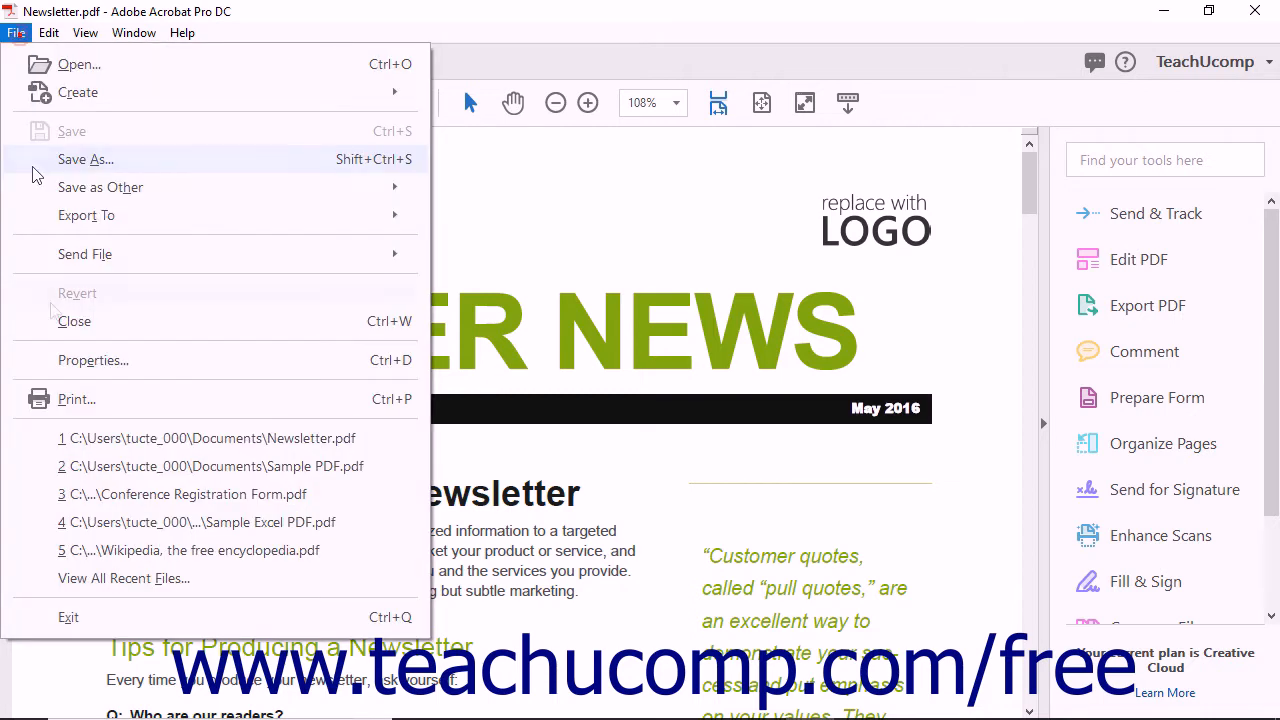
left_click(93, 360)
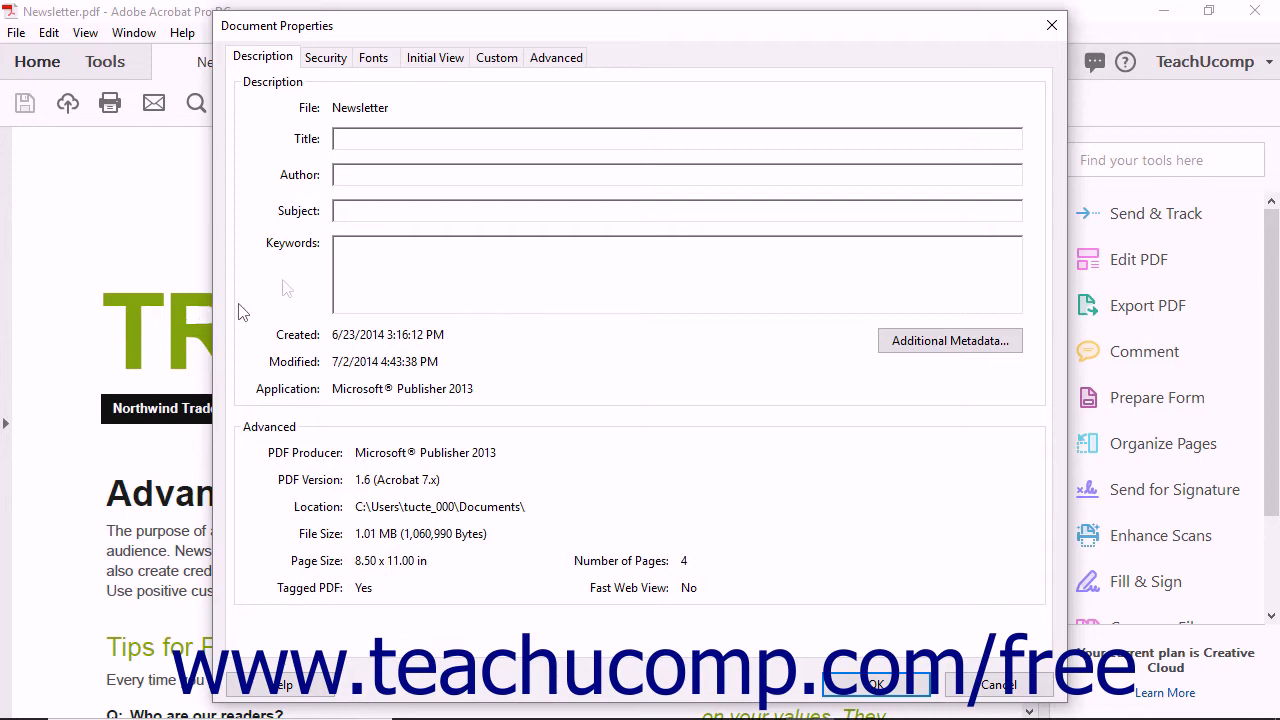
Step: Switch Document Properties to the Initial View tab
left_click(434, 57)
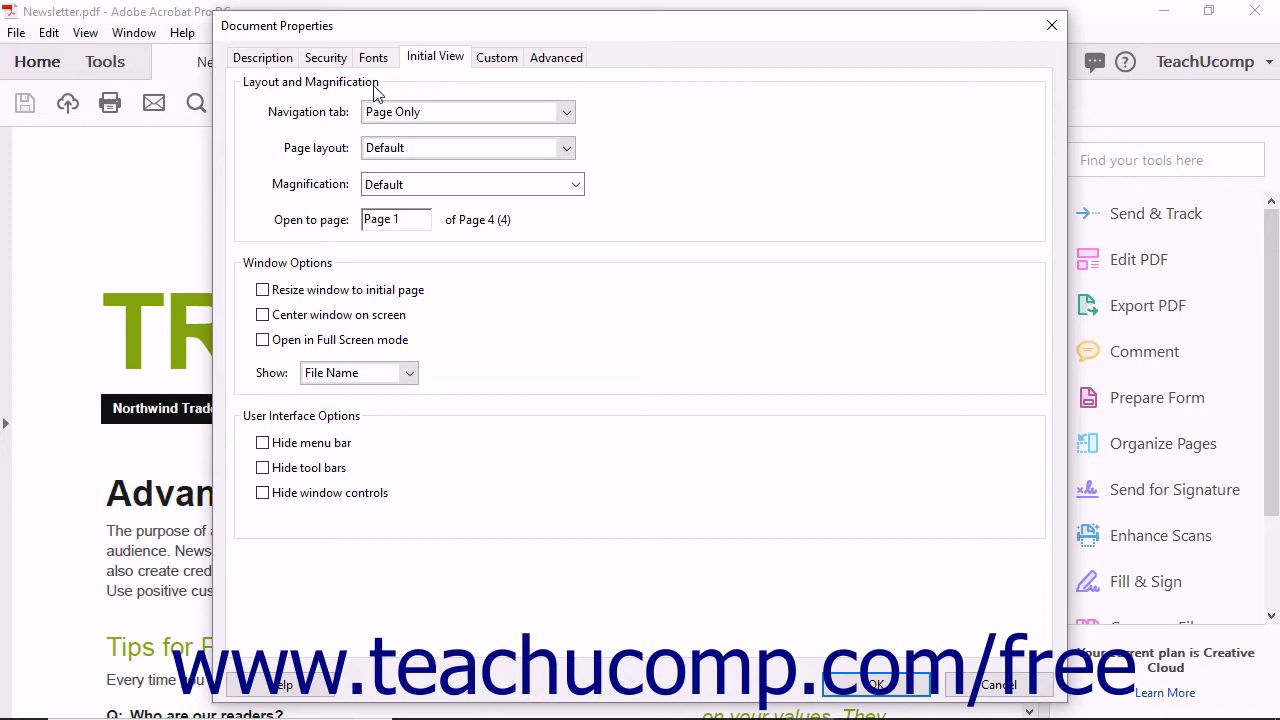
mouse_move(340, 428)
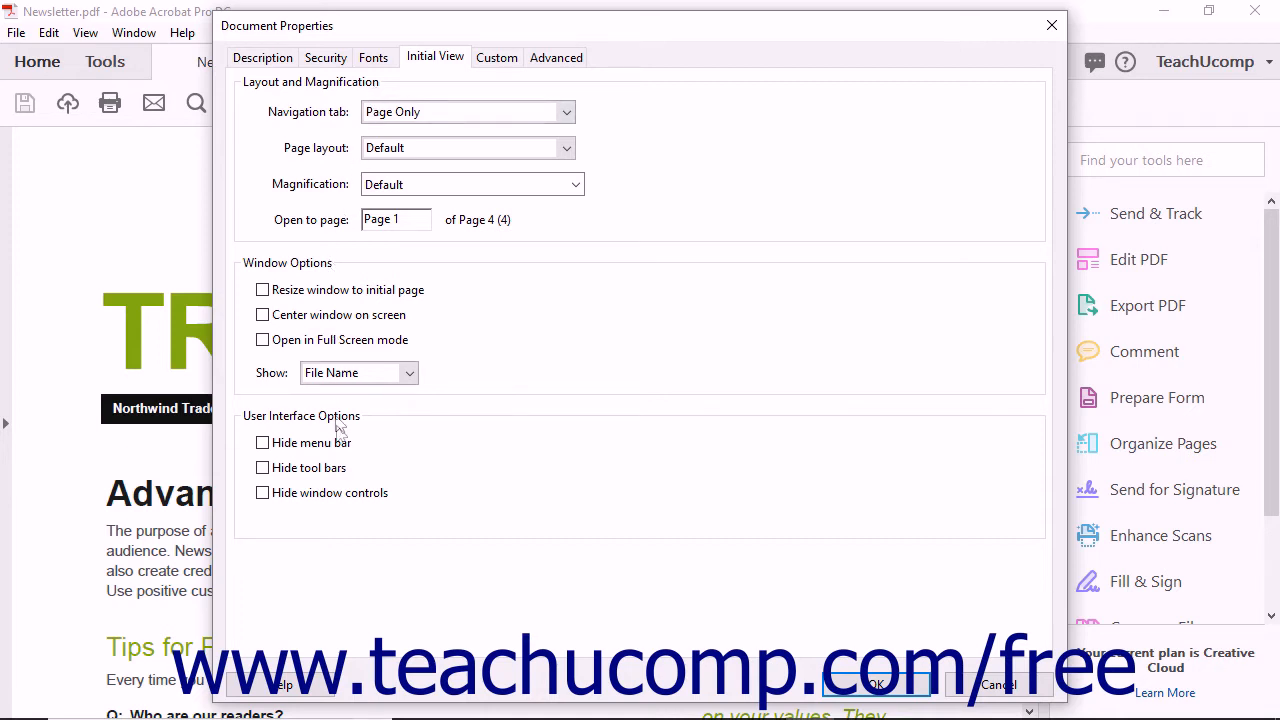
mouse_move(340, 425)
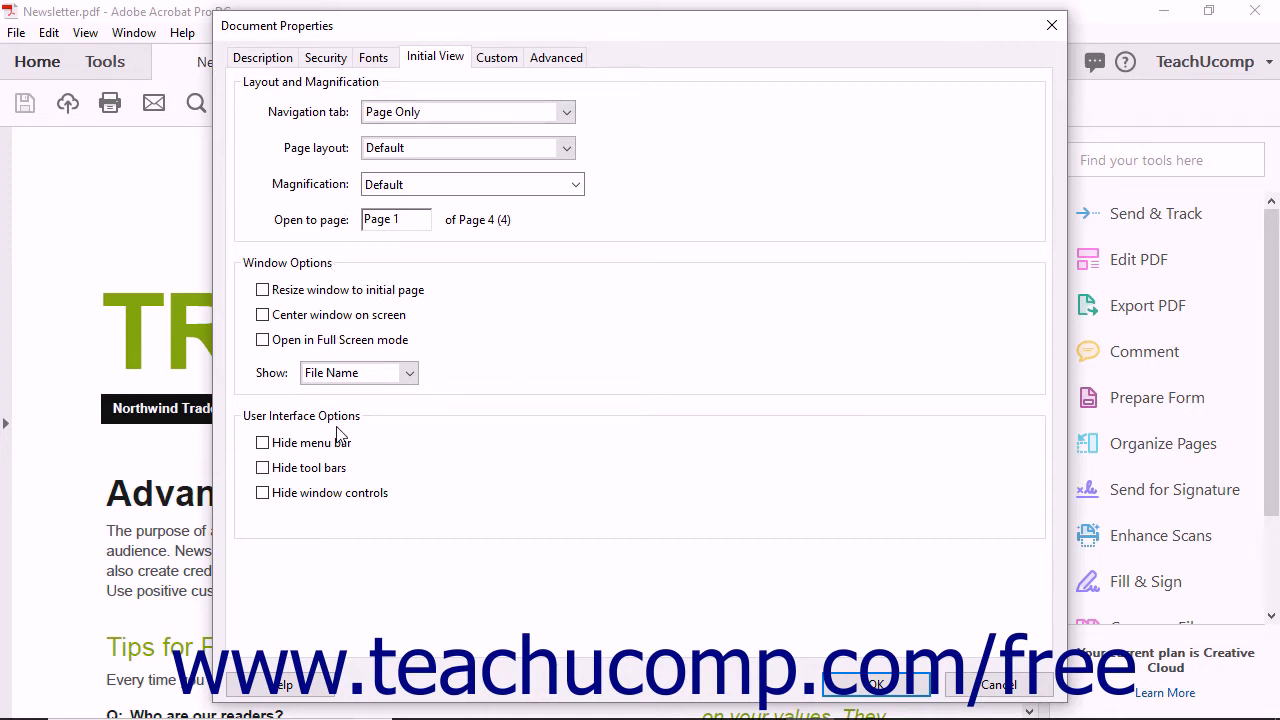
mouse_move(351, 194)
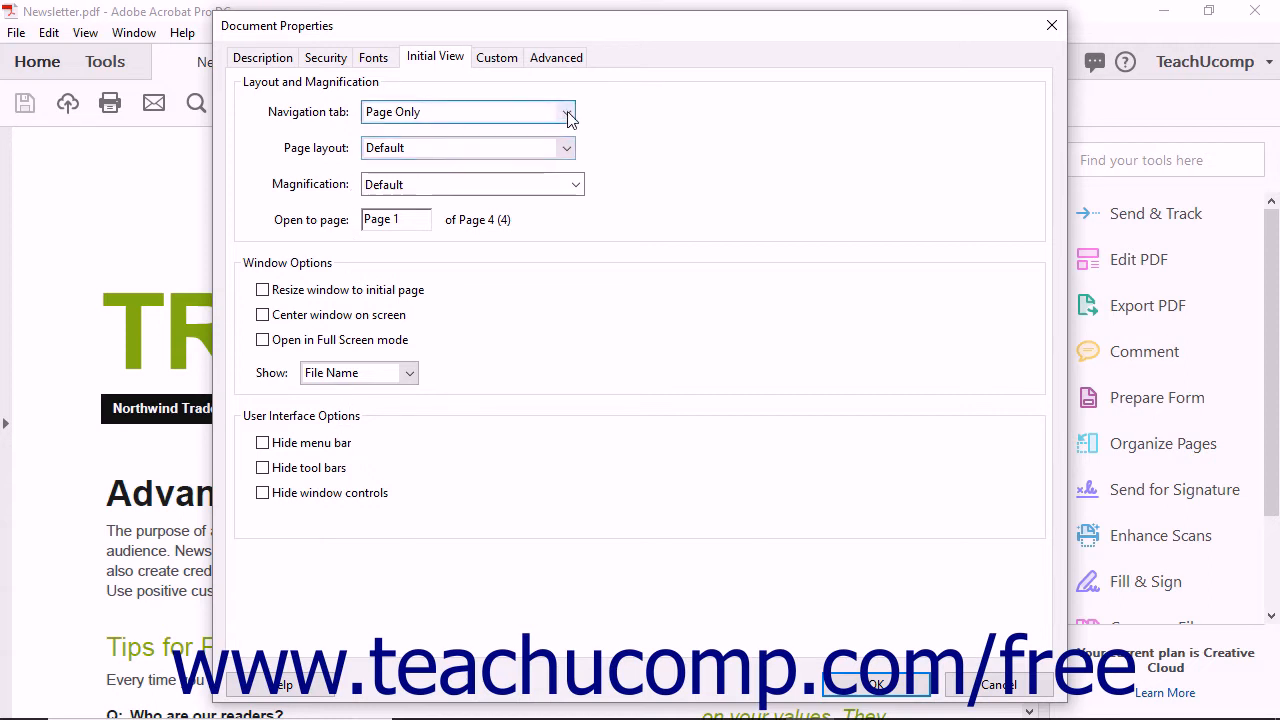
left_click(568, 111)
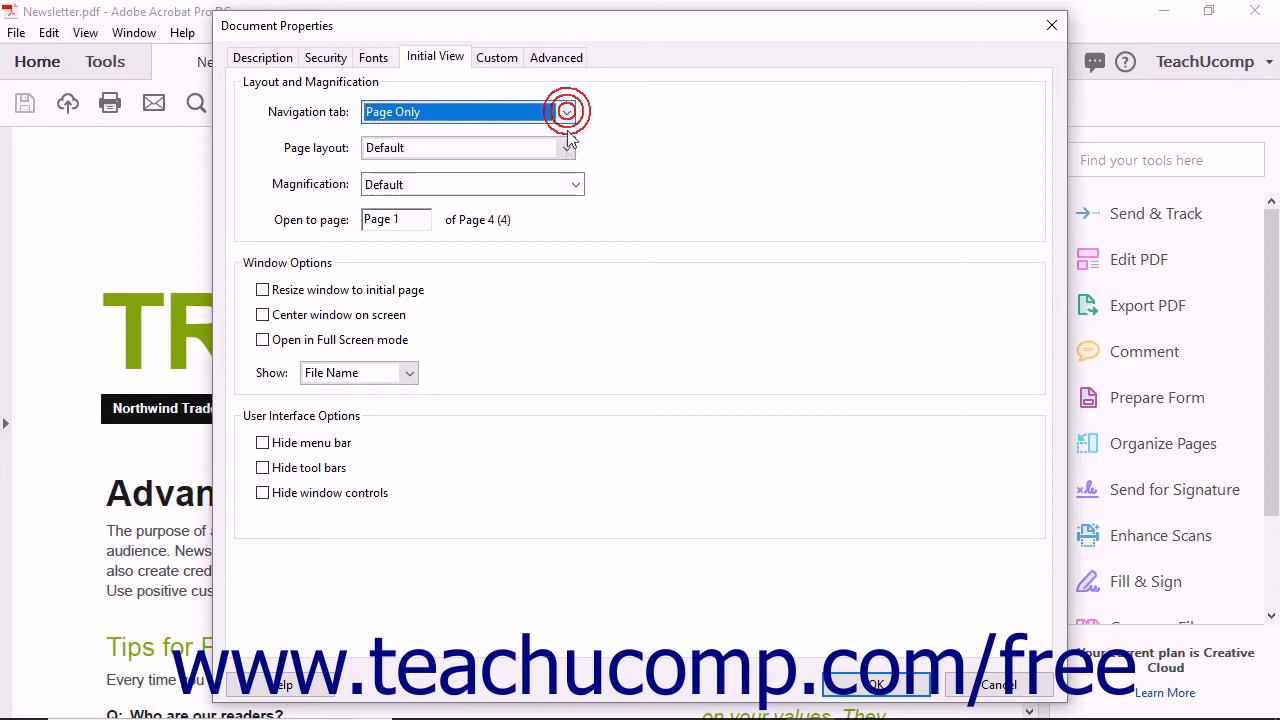
left_click(567, 147)
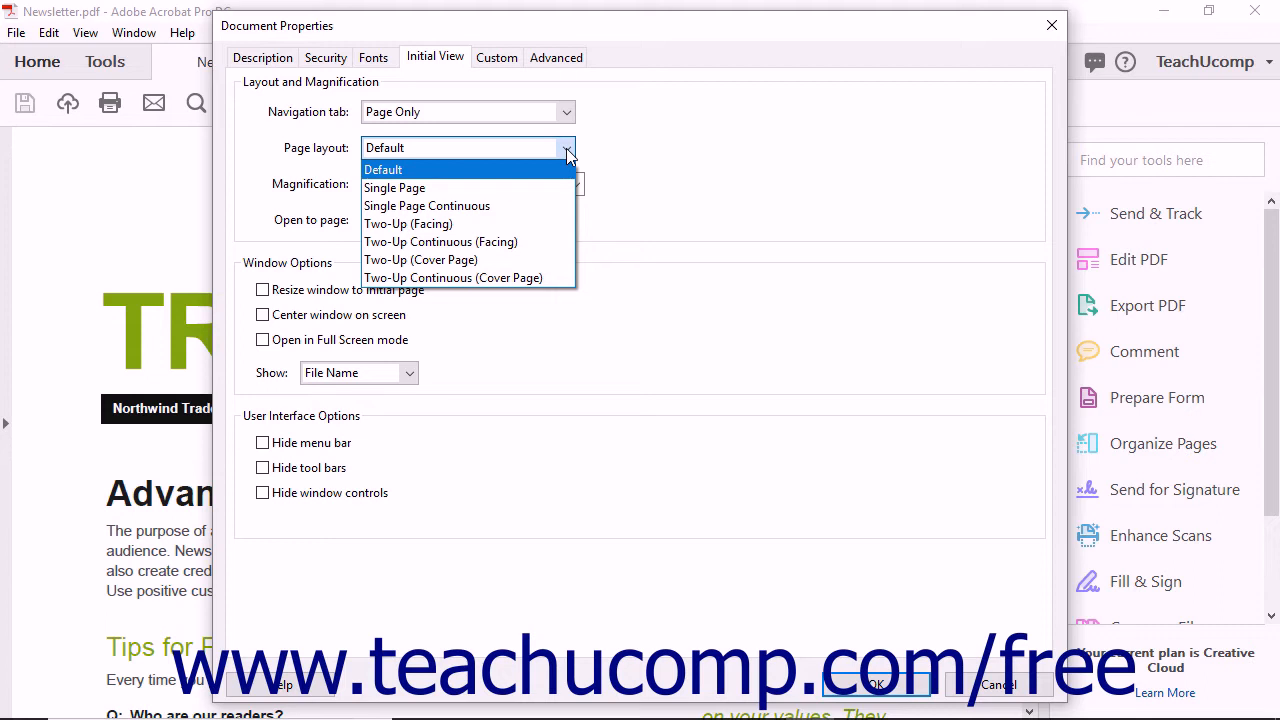
left_click(383, 169)
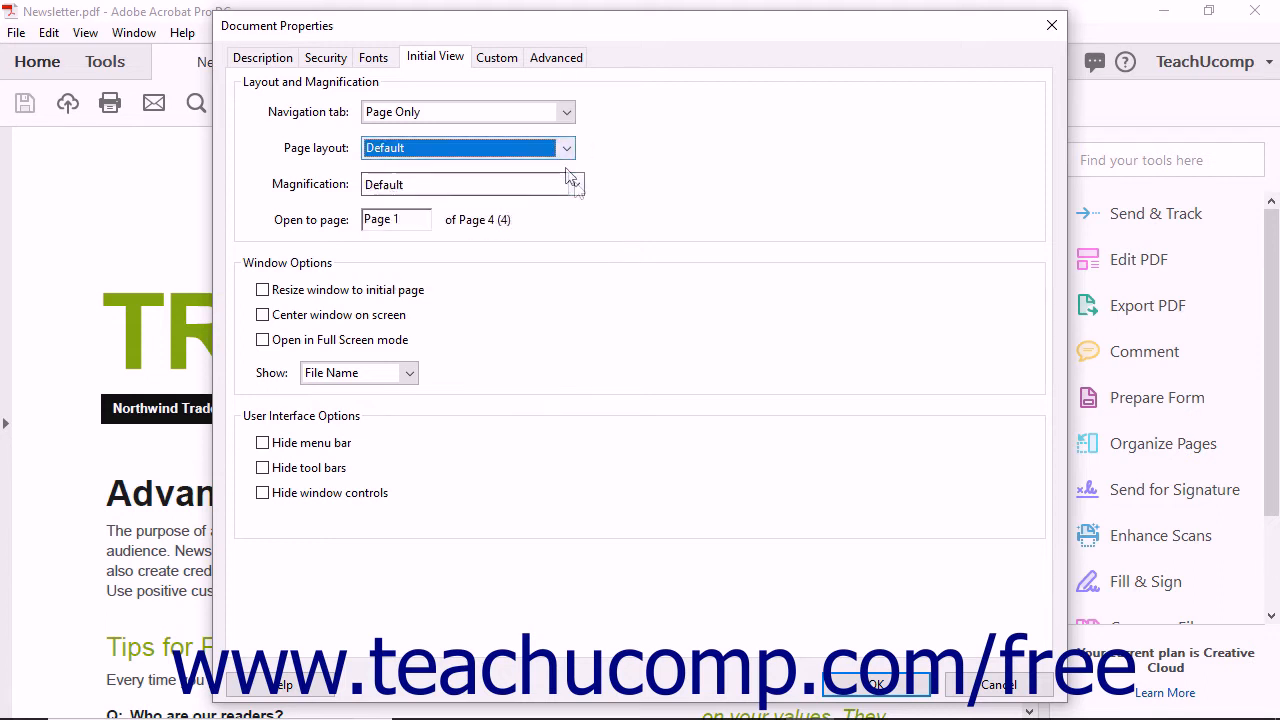
left_click(574, 184)
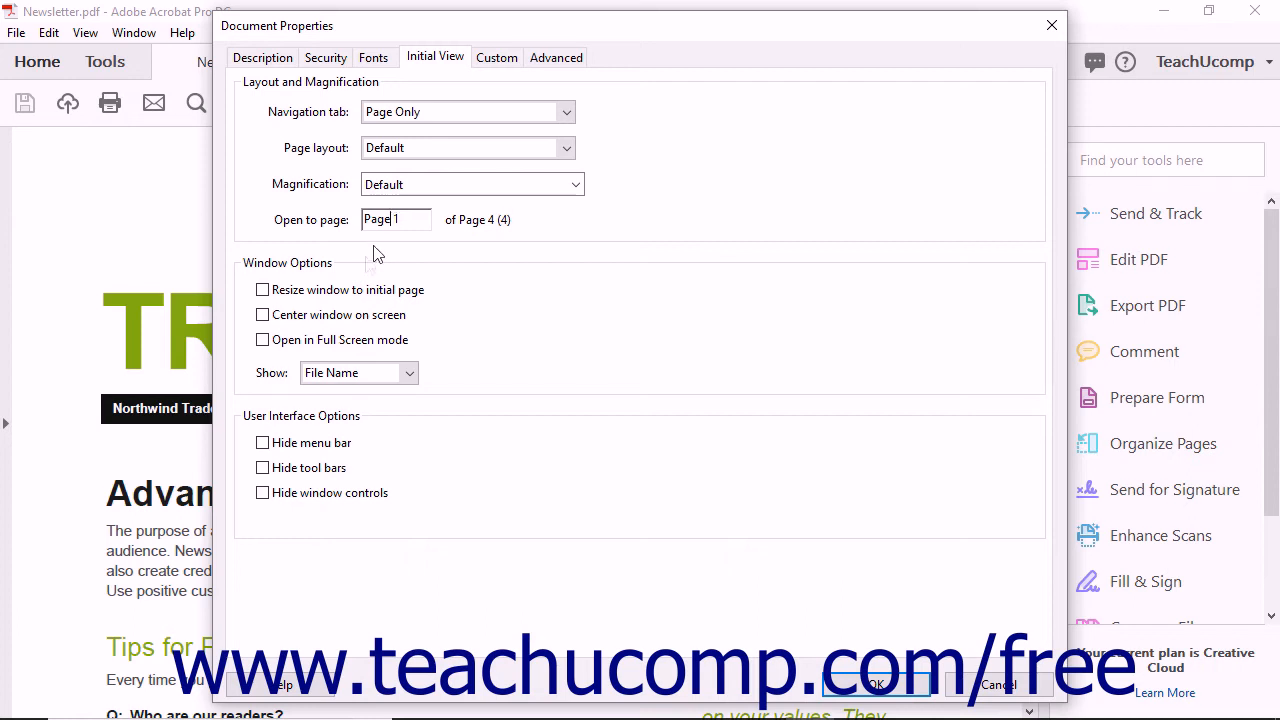
mouse_move(362, 270)
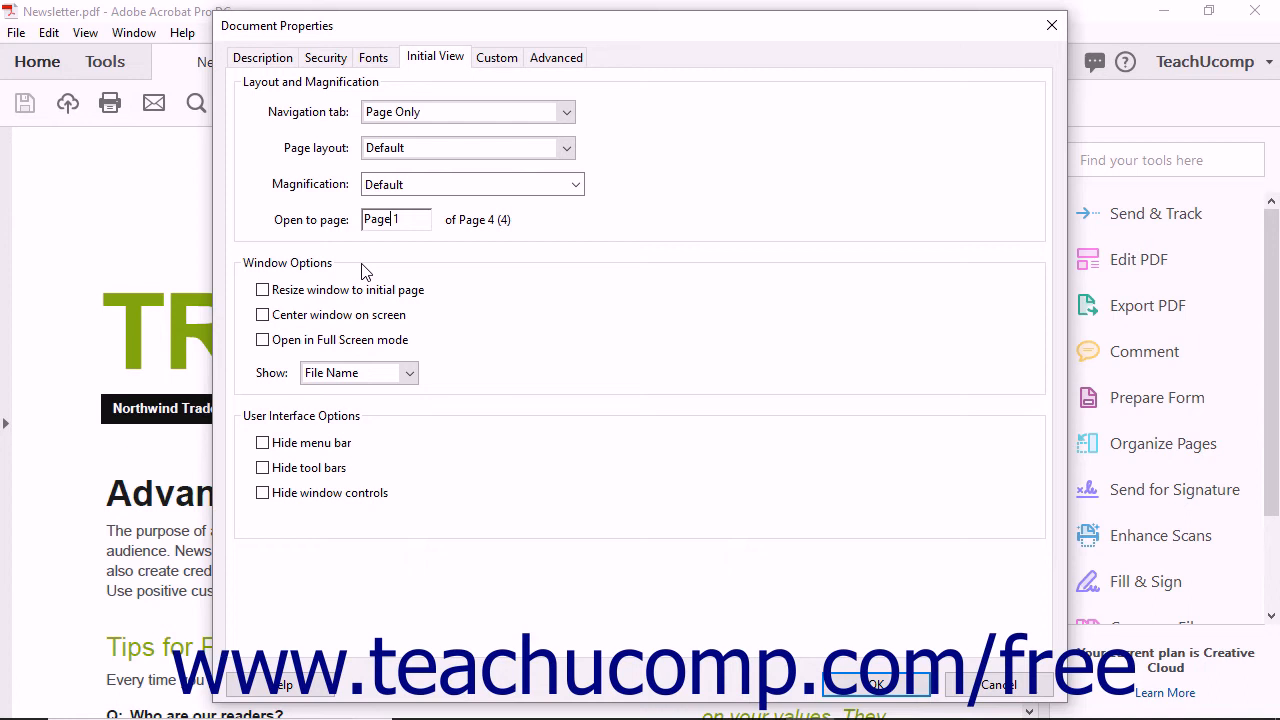
mouse_move(368, 284)
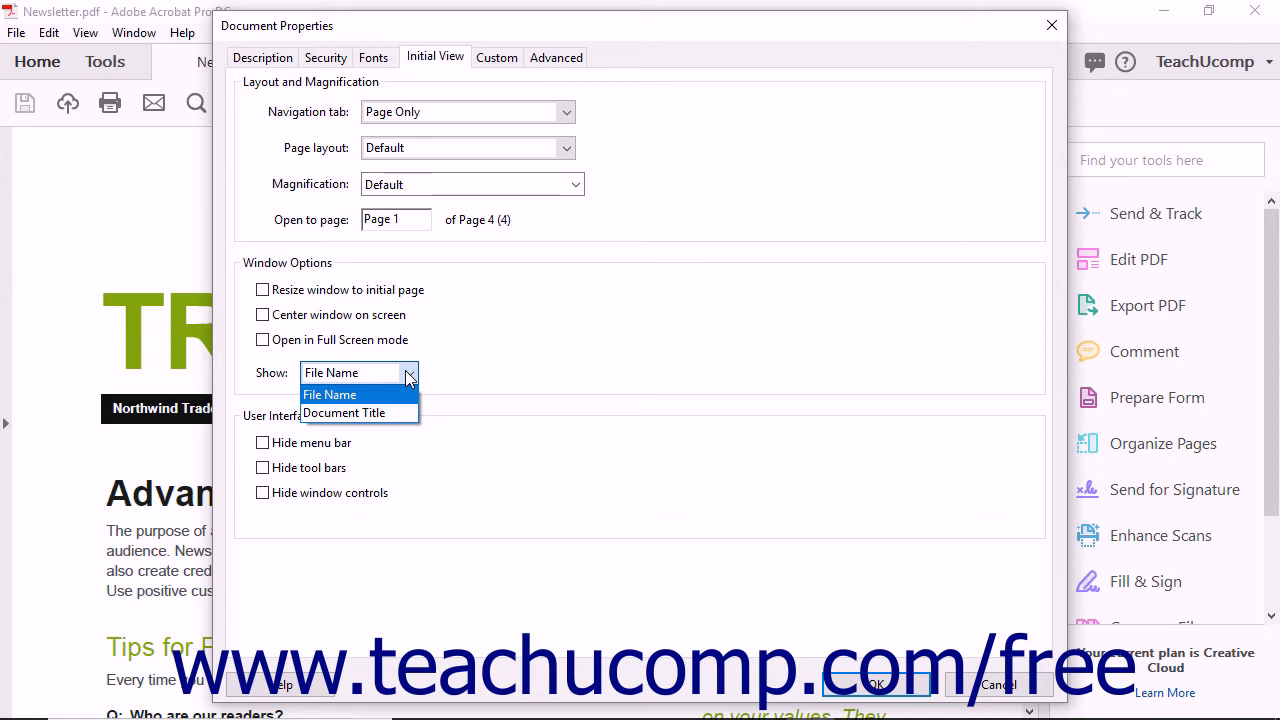
Step: Keep the window title showing File Name and confirm Document Properties with OK
left_click(329, 394)
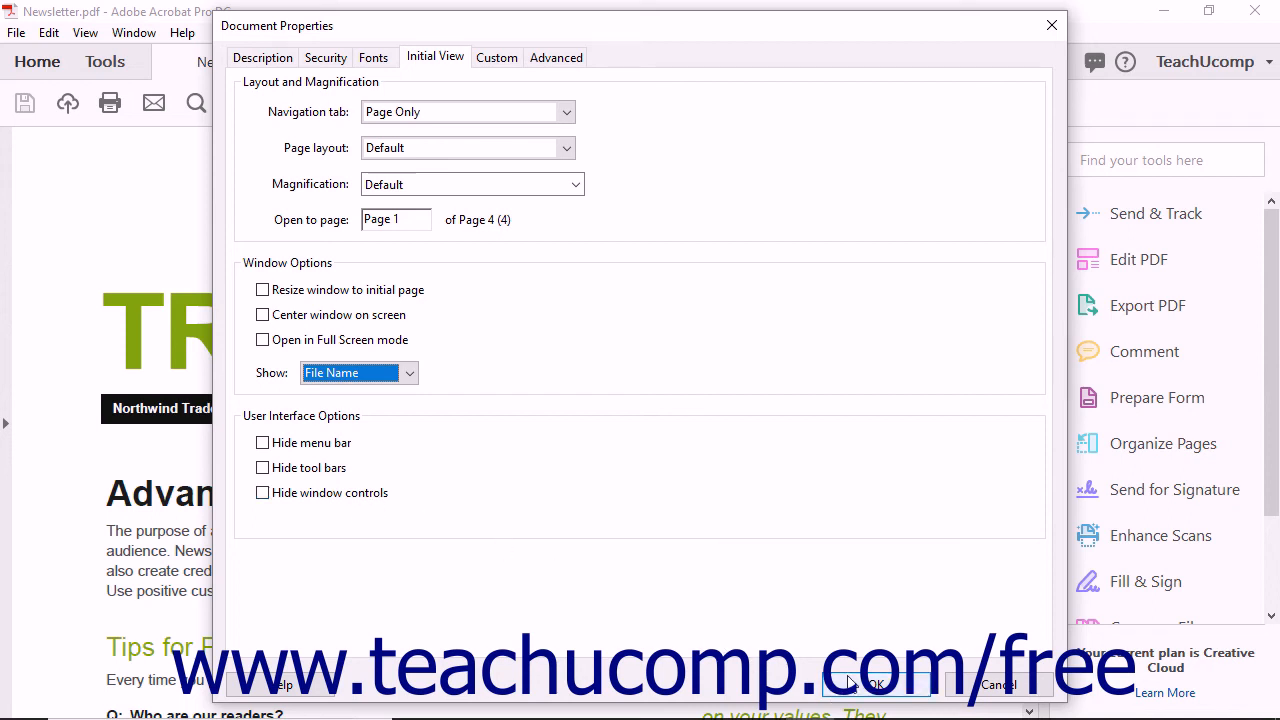
left_click(868, 684)
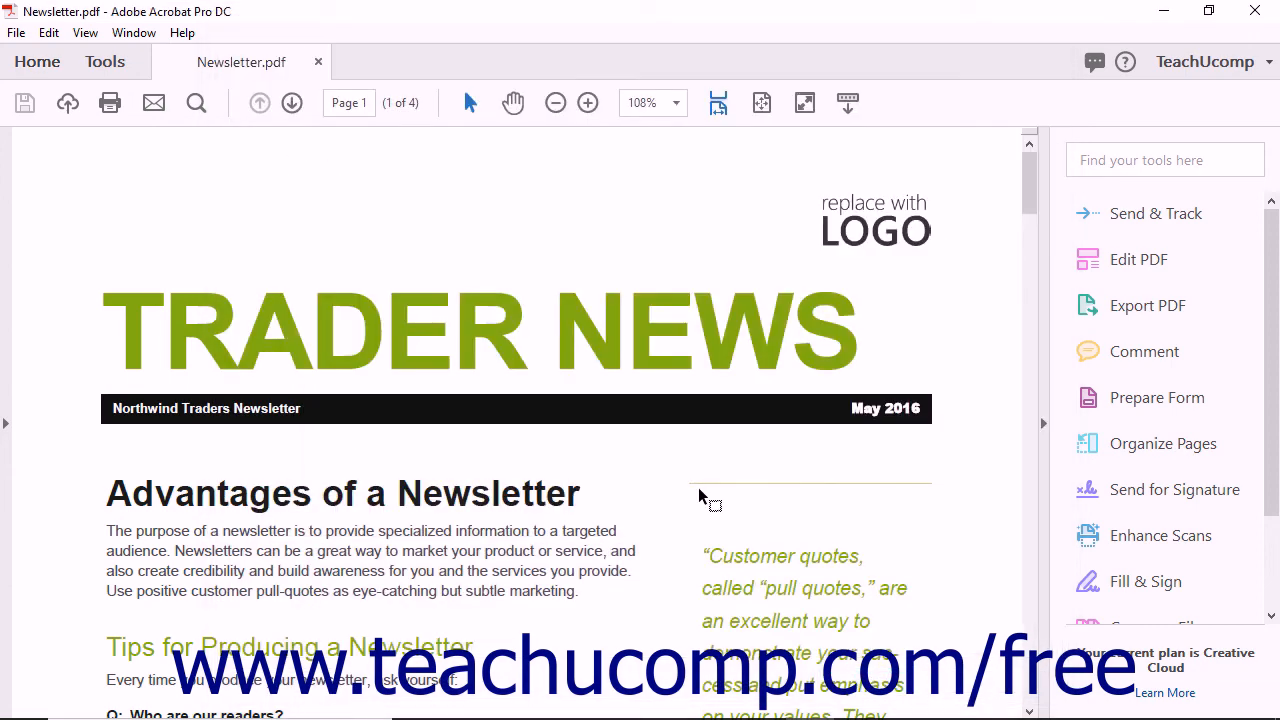